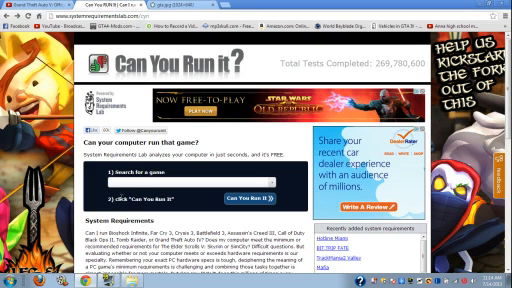
pyautogui.moveTo(312, 197)
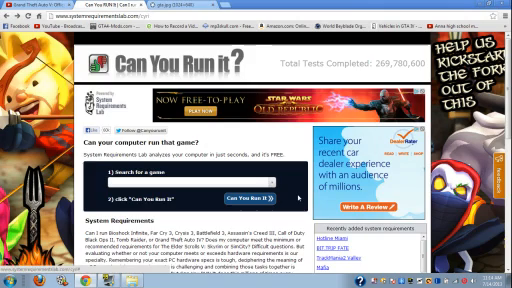
# Scroll down the gta.jpg screenshot to reveal view distance and resource usage values
pyautogui.scroll(-3)
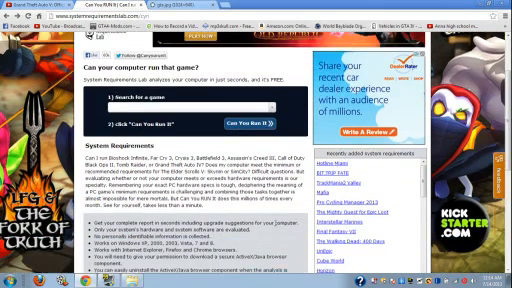
pyautogui.scroll(-3)
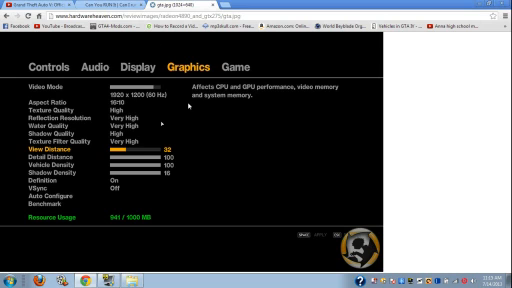
pyautogui.moveTo(187, 105)
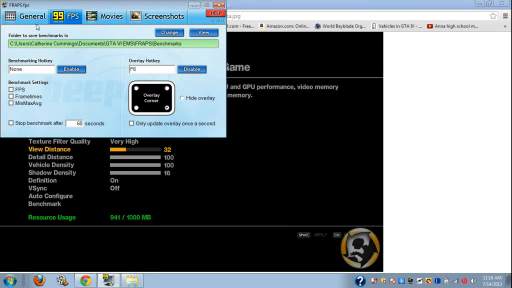
# Switch FRAPS from the 99 FPS benchmark tab to the General registration and startup options
pyautogui.click(20, 15)
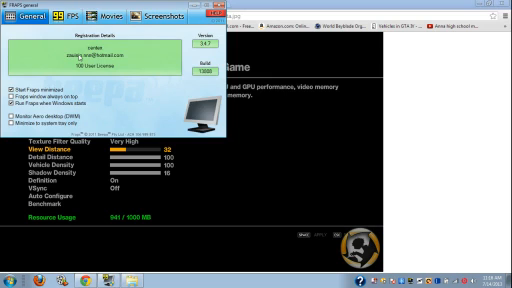
pyautogui.click(96, 11)
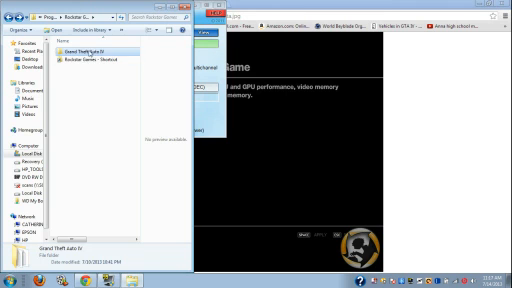
# Enter the Grand Theft Auto IV folder inside Rockstar Games
pyautogui.doubleClick(88, 46)
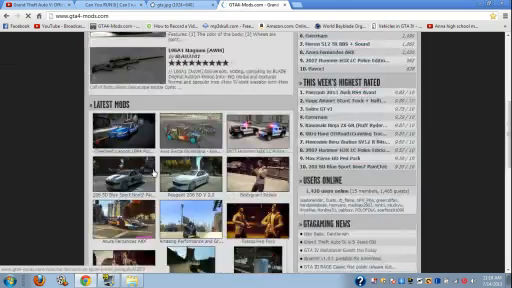
# Scroll the GTA4-Mods.com page down to the Latest Mods car and weapon previews
pyautogui.scroll(-3)
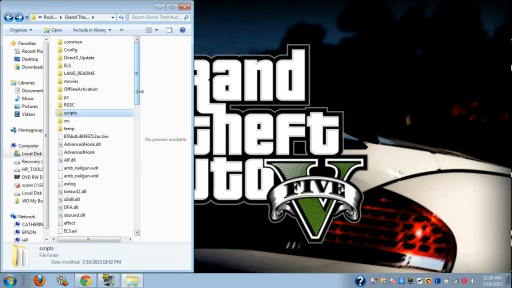
# Scroll through the Grand Theft Auto IV install folder's file list down to the ScriptHook files
pyautogui.scroll(-3)
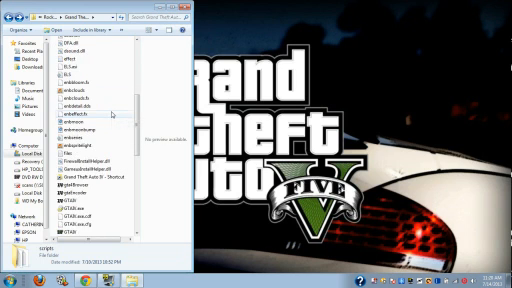
pyautogui.scroll(-3)
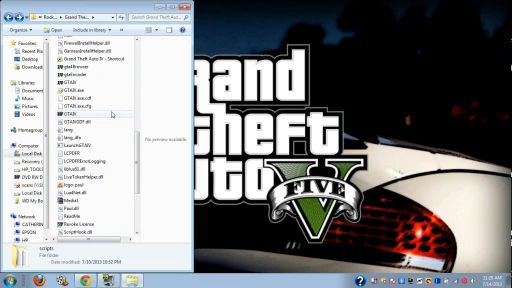
pyautogui.scroll(-3)
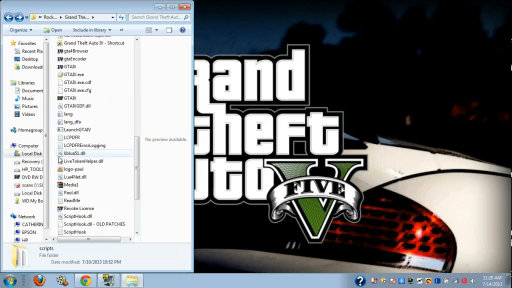
pyautogui.scroll(-3)
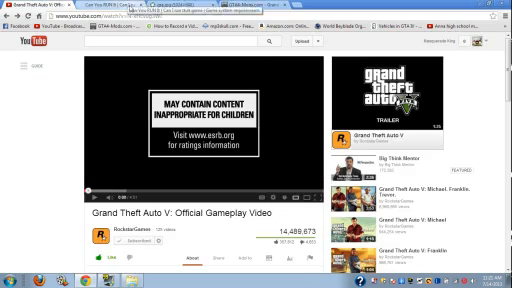
# Scroll the GTA V Official Gameplay Video page down to the viewer comments
pyautogui.scroll(-3)
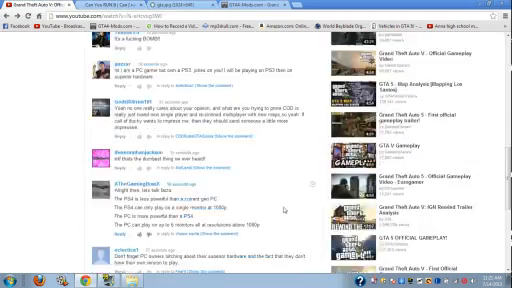